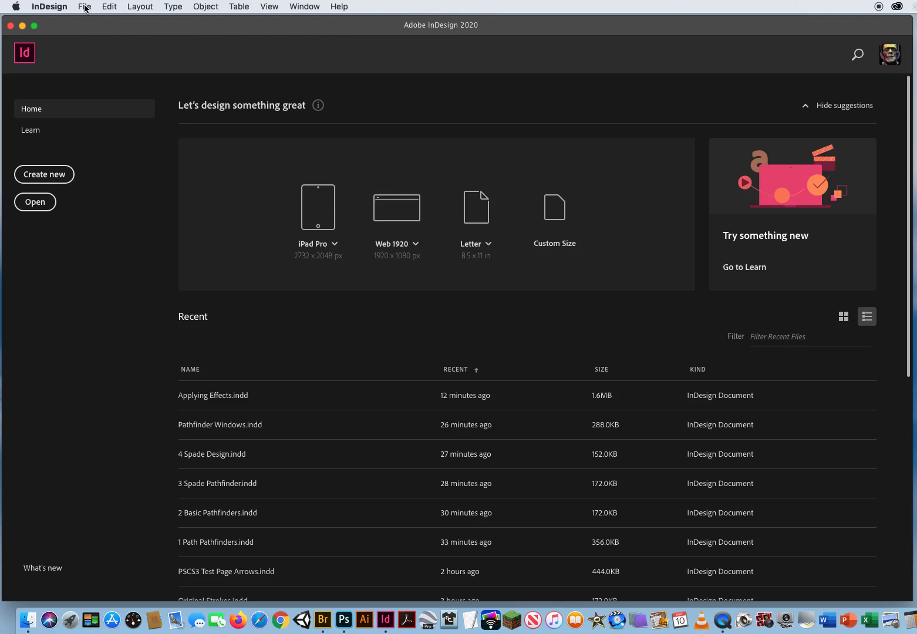
- Open Custom Vector Shapes.indd from the ID CH.9 > 4 Custom Vector Shapes folder
left_click(84, 7)
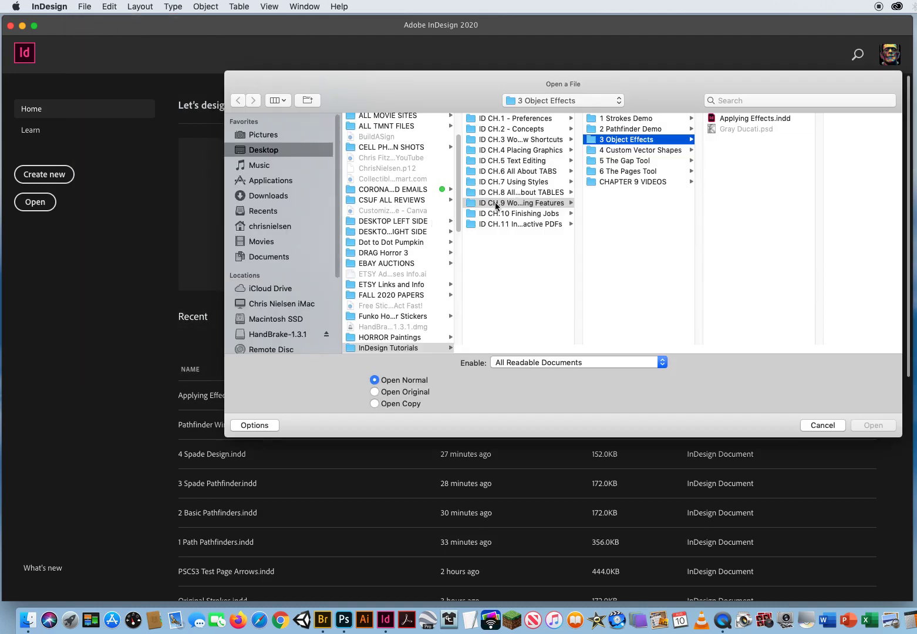
left_click(634, 151)
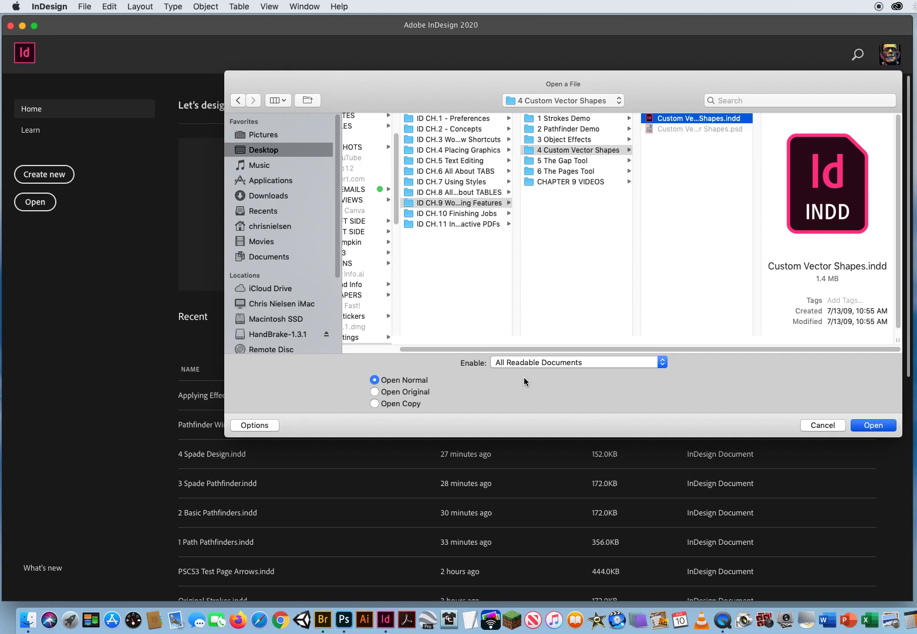
left_click(871, 425)
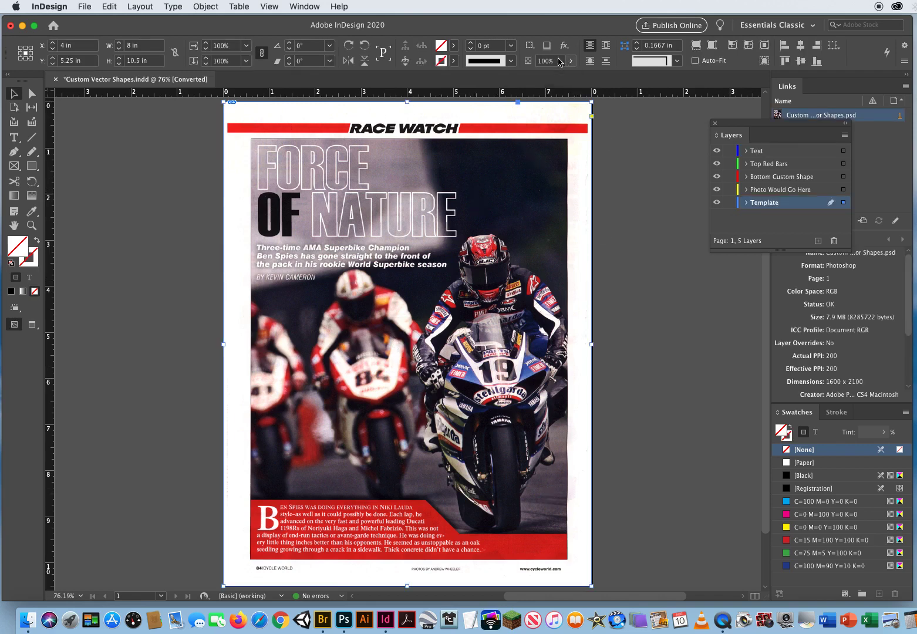
- Fade the template artwork to about 41% opacity with the Control panel slider
left_click(571, 61)
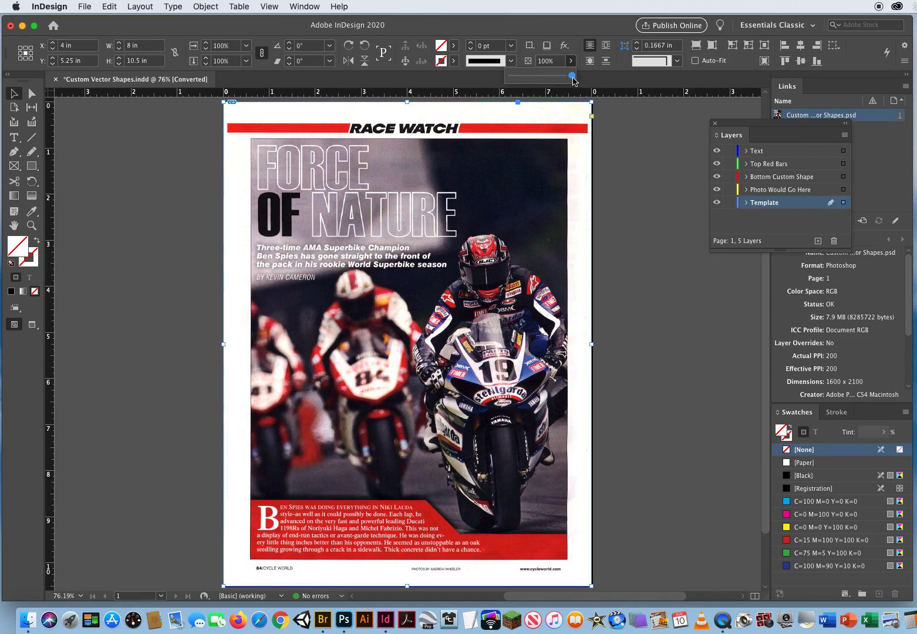
left_click_drag(571, 75, 536, 75)
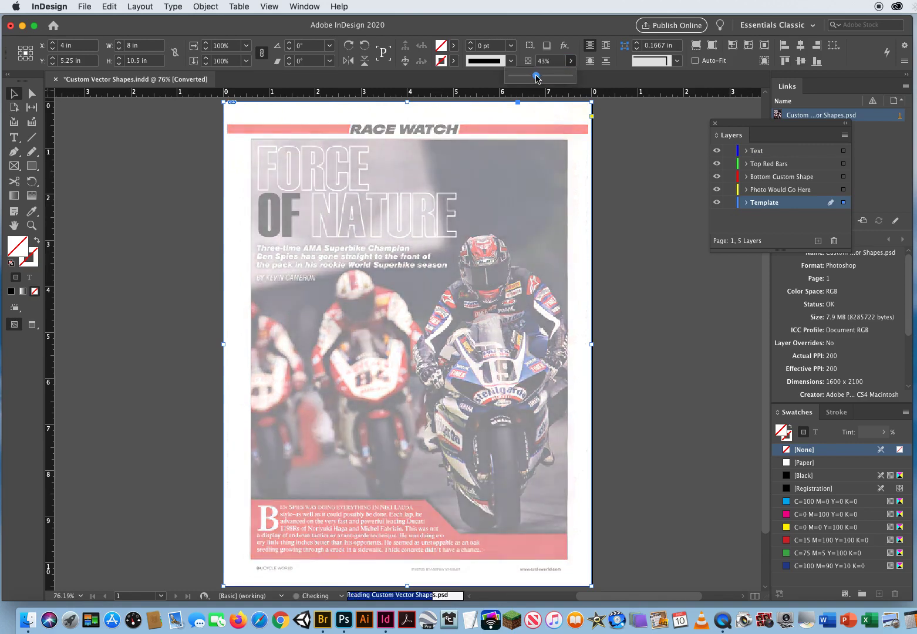
left_click_drag(536, 76, 534, 76)
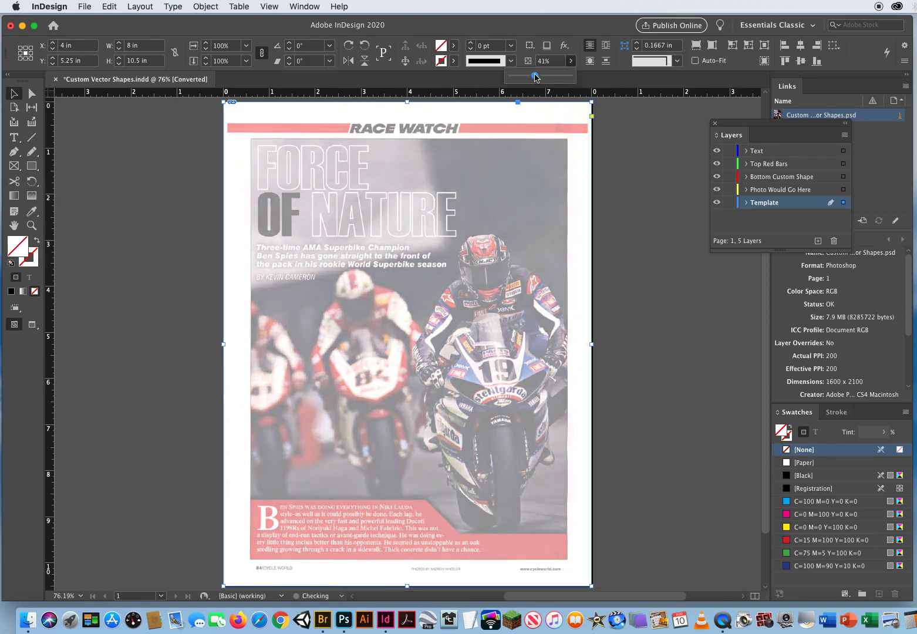
left_click_drag(536, 75, 535, 75)
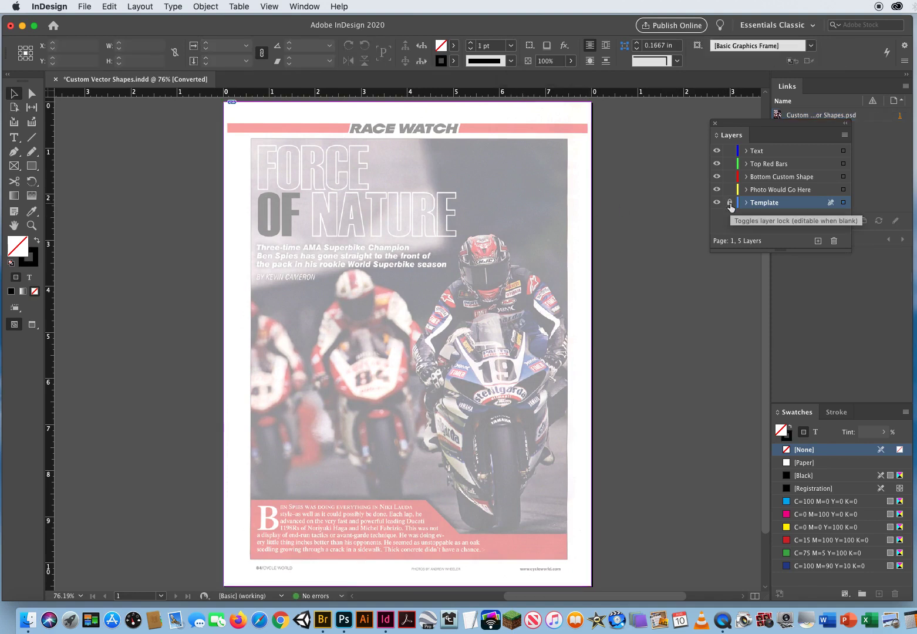
- Lock the Template layer, then review the Photo, Bottom Custom Shape, Top Red Bars and Text layers
left_click(730, 202)
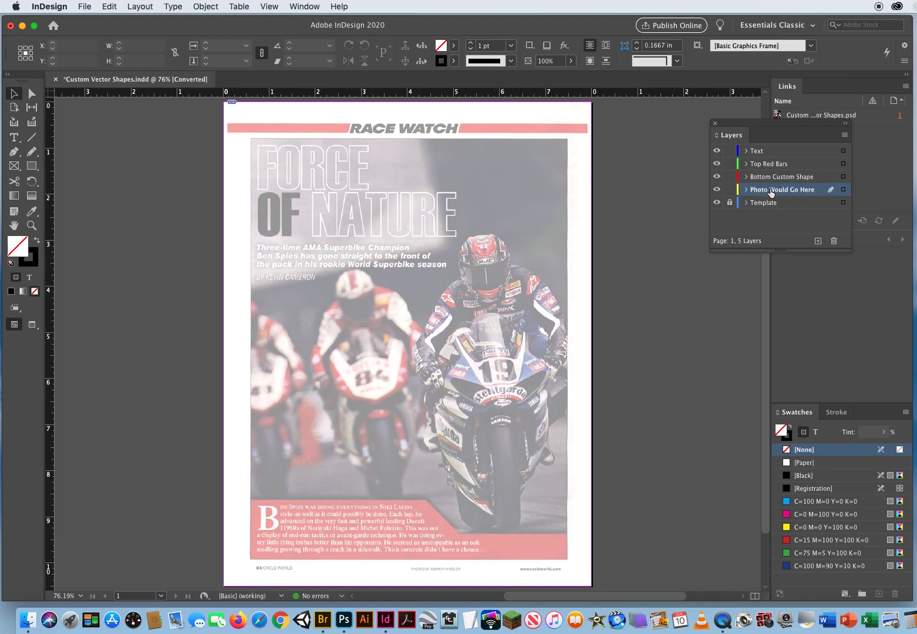
left_click(782, 177)
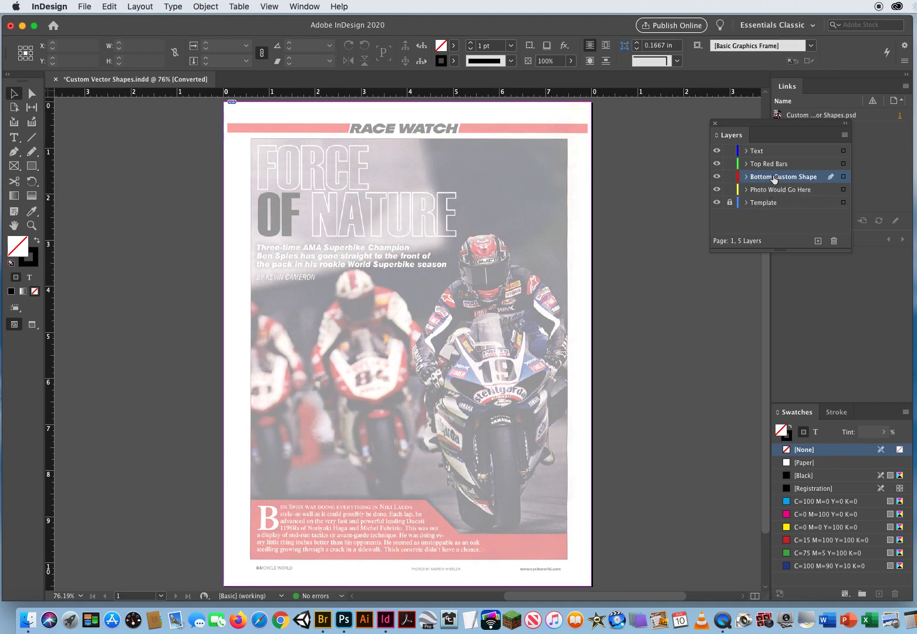
left_click(770, 163)
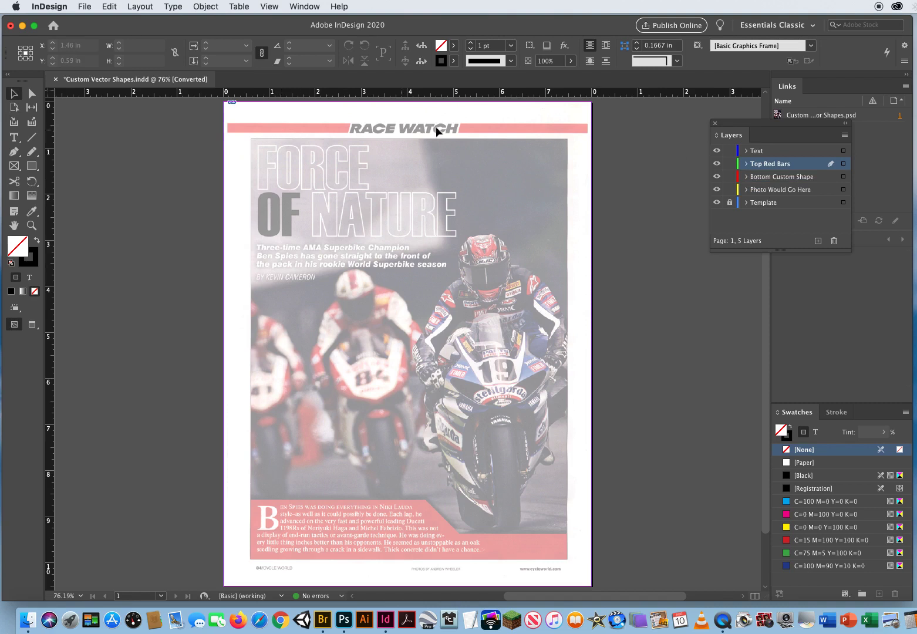
left_click(761, 150)
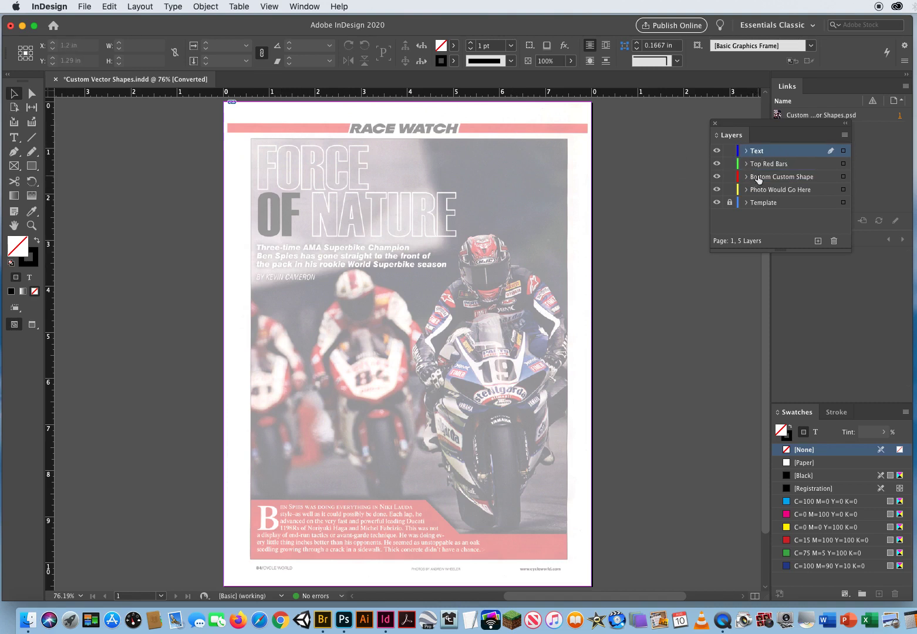
left_click(781, 177)
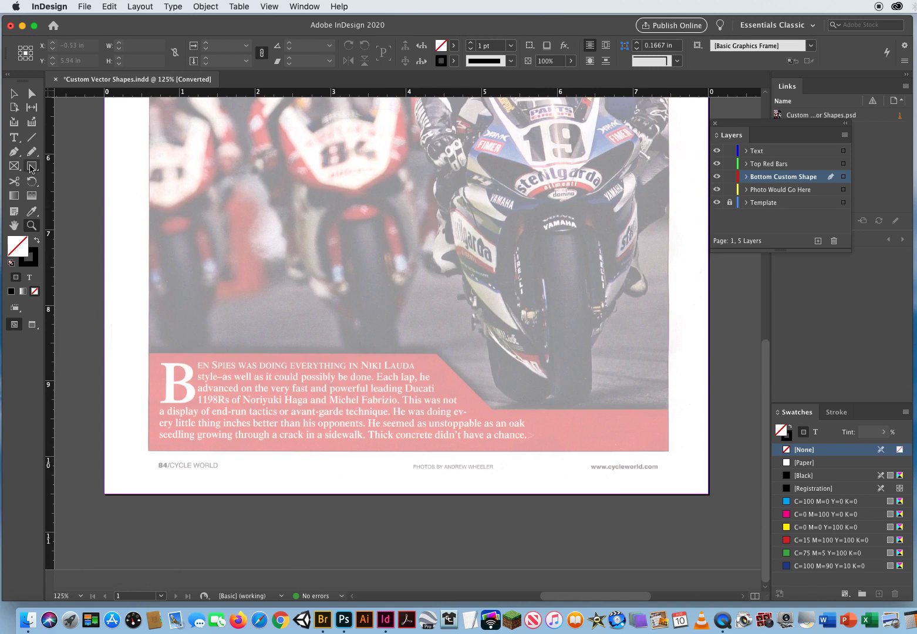
- Draw a rectangle with the Rectangle Tool covering the red text panel at the page bottom
left_click(32, 165)
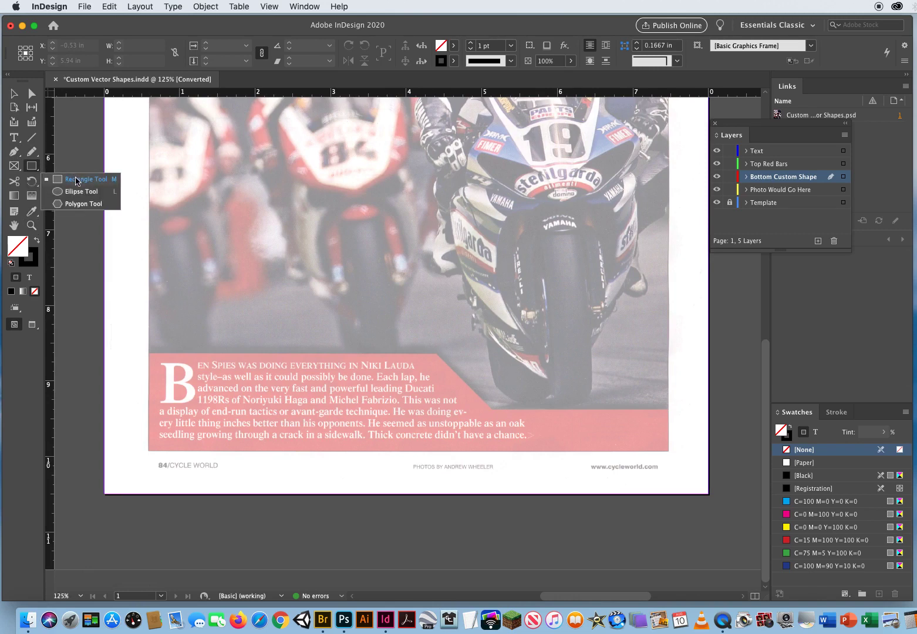
mouse_move(79, 183)
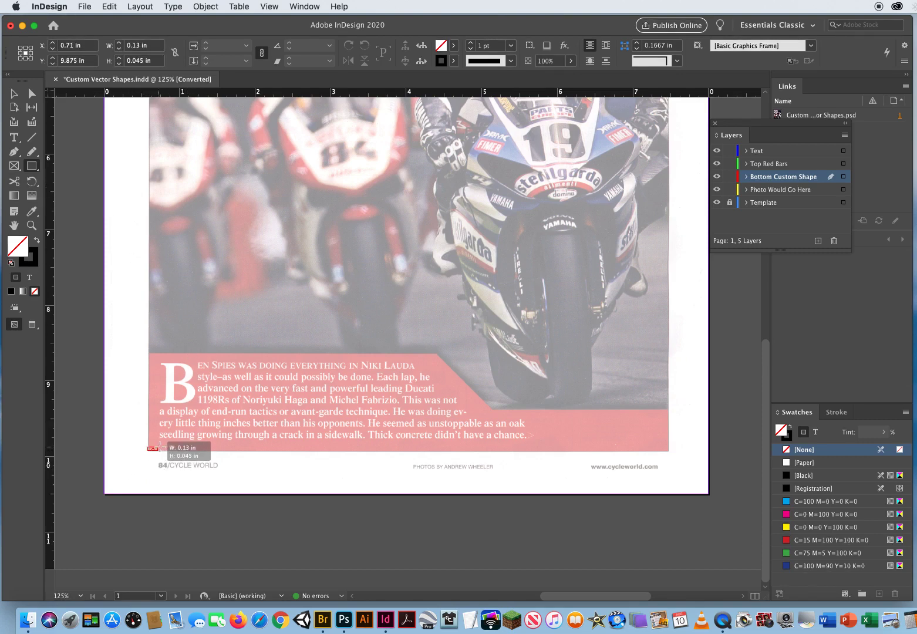
left_click_drag(159, 448, 276, 400)
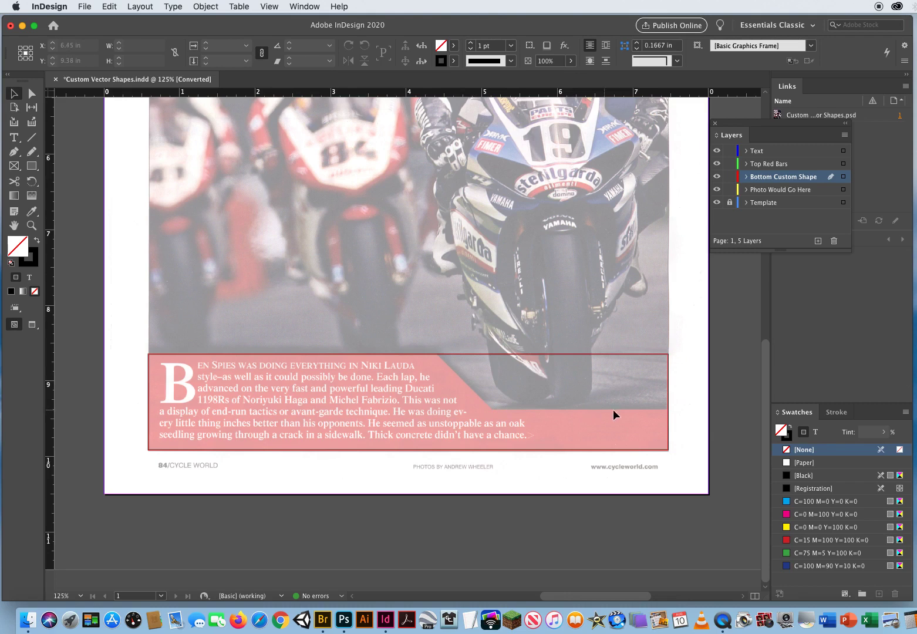
mouse_move(374, 478)
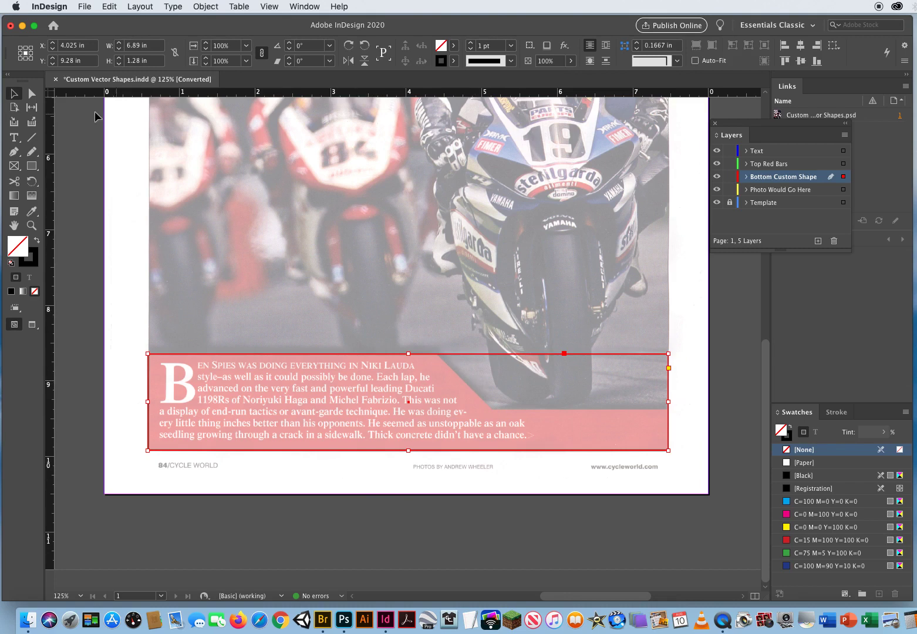
mouse_move(14, 152)
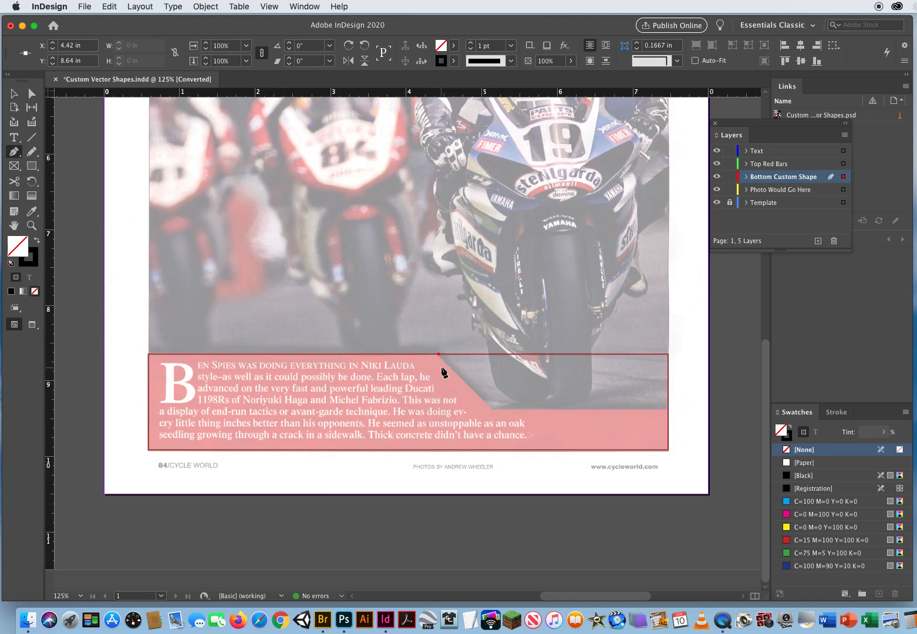
mouse_move(441, 362)
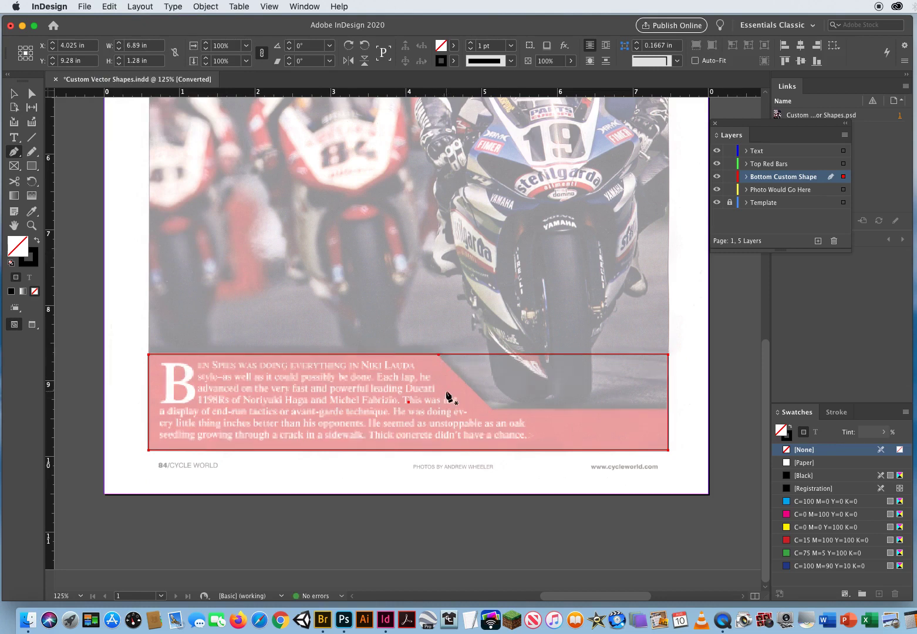
mouse_move(461, 362)
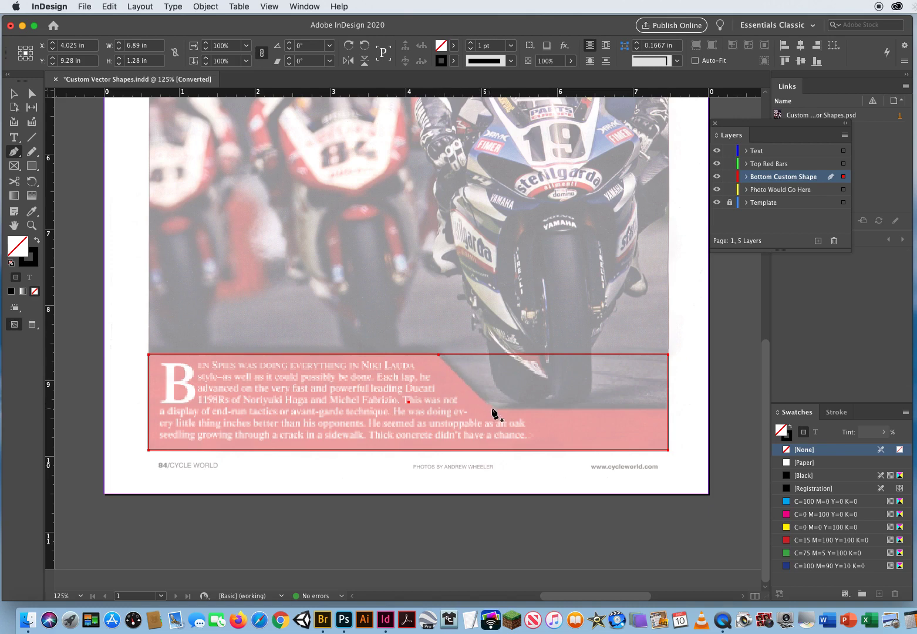
mouse_move(672, 417)
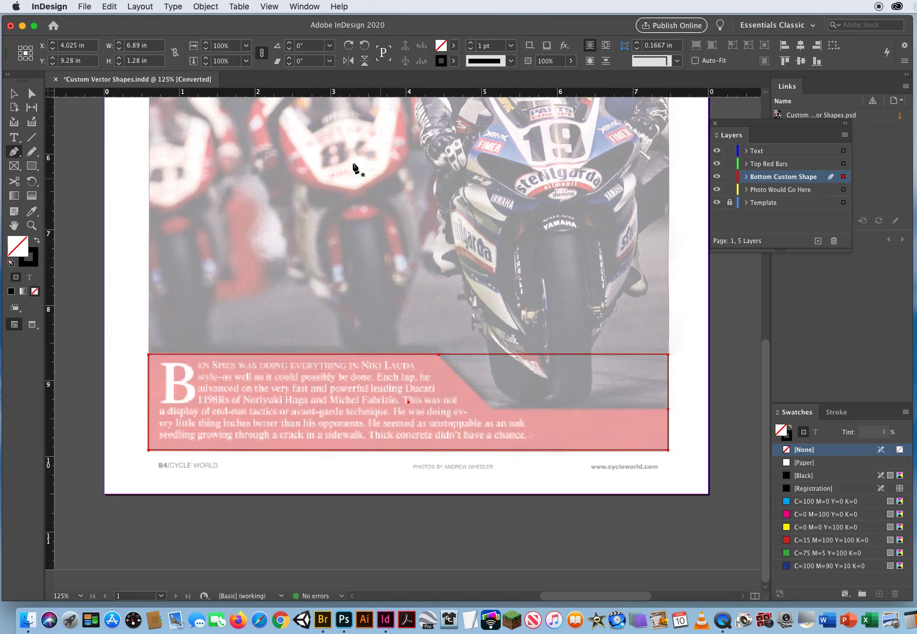
mouse_move(134, 155)
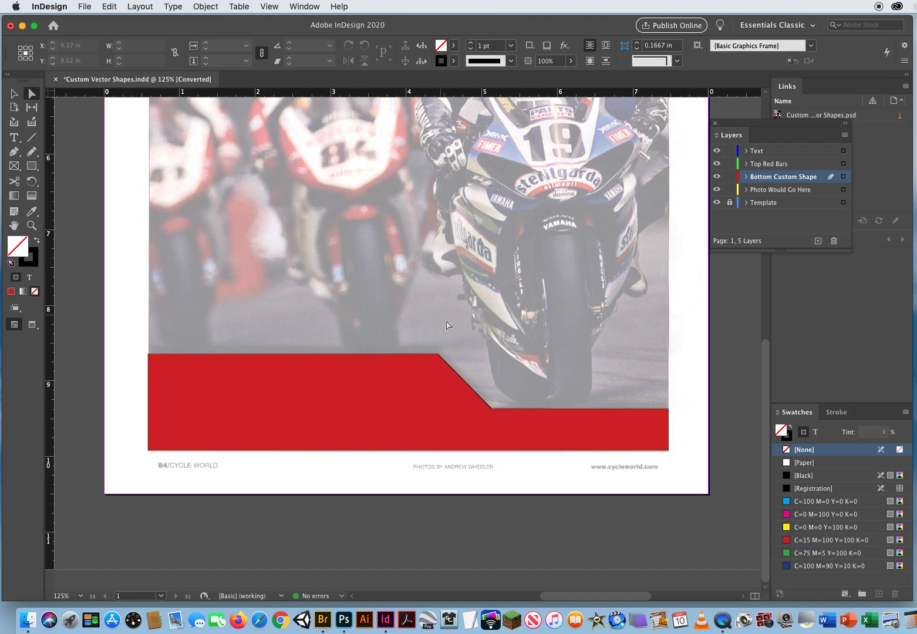
mouse_move(653, 326)
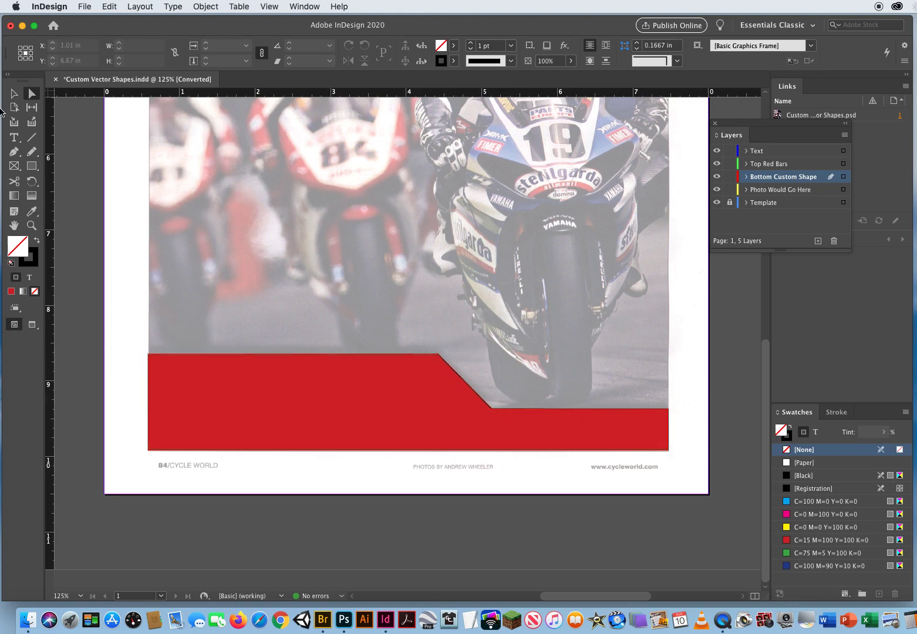
- Delete the notched shape, redraw the panel rectangle, and start a small box at the notch corner
left_click(406, 405)
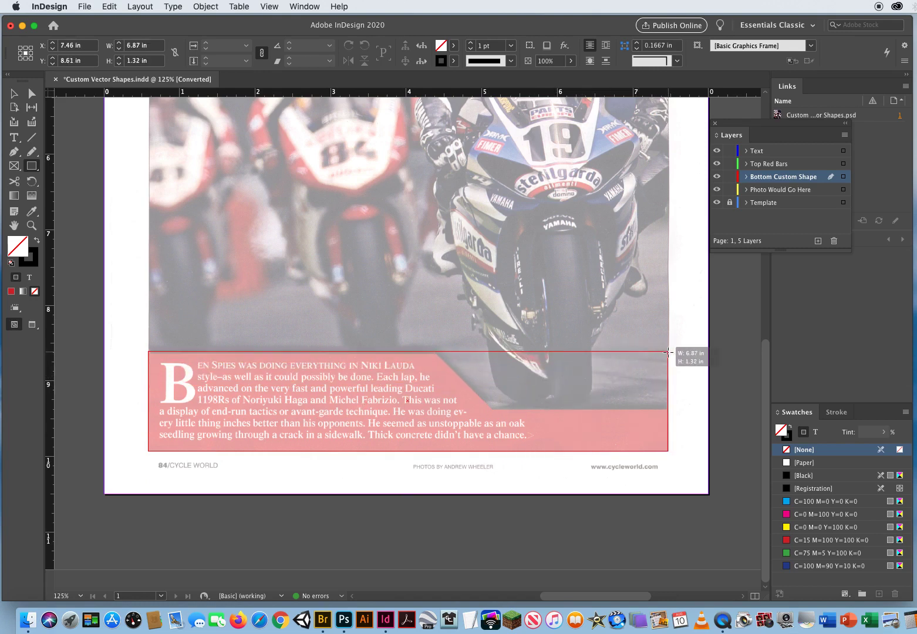
left_click_drag(669, 352, 668, 355)
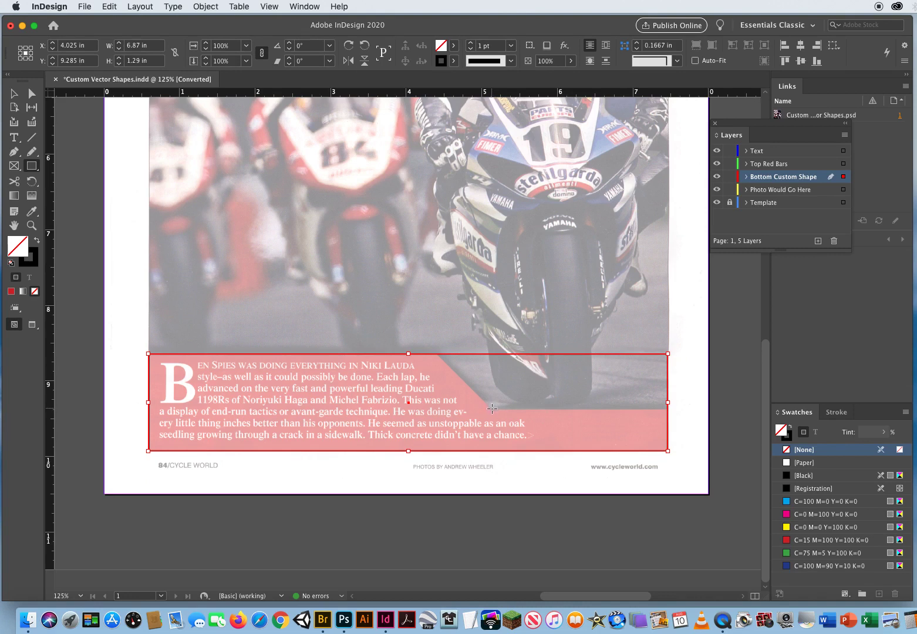
left_click_drag(491, 381, 513, 411)
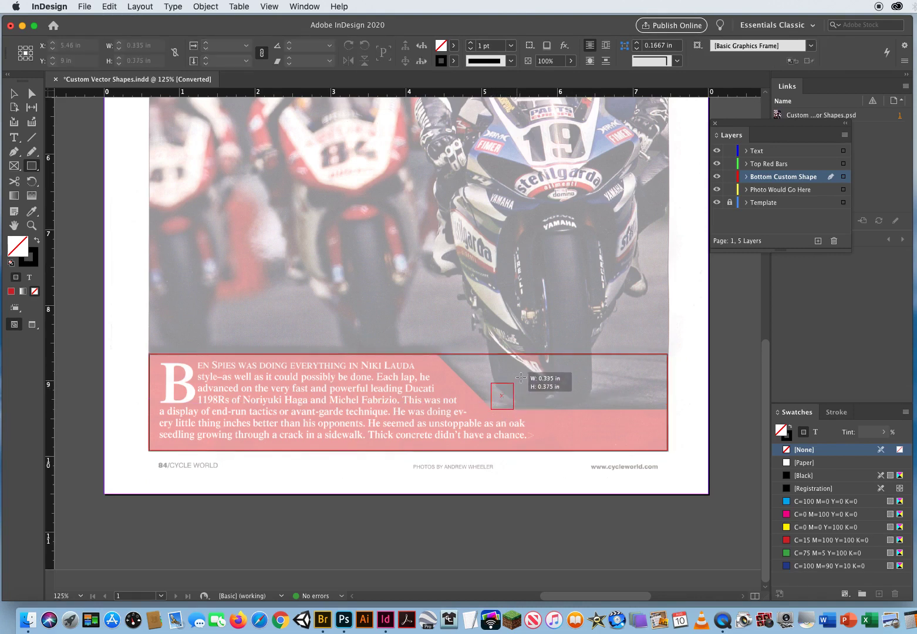
left_click_drag(501, 396, 622, 285)
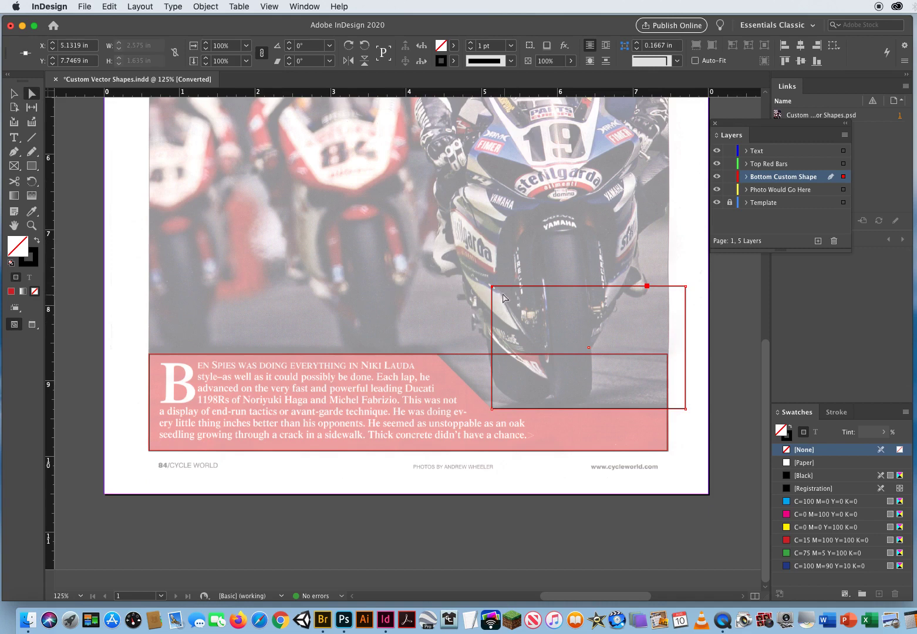
- Draw a box overlapping the panel's upper right and fill the shapes with the C=15 M=100 Y=100 K=0 red swatch
left_click_drag(505, 298, 482, 289)
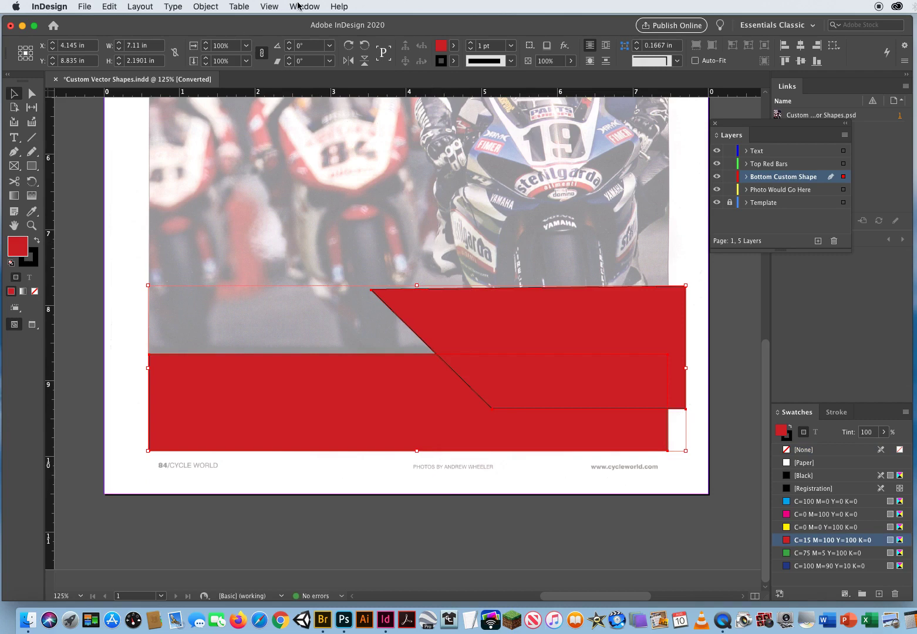
left_click(306, 7)
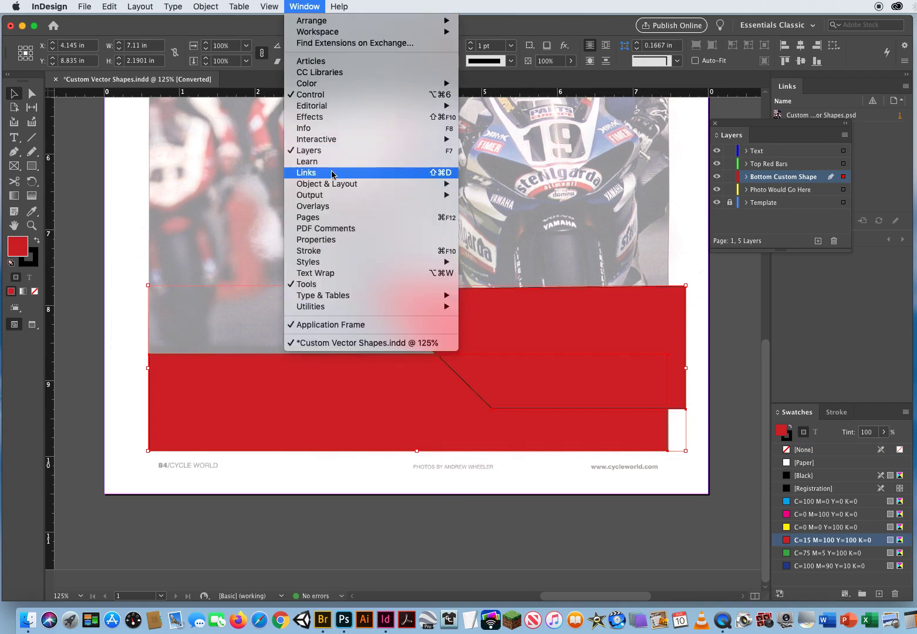
mouse_move(326, 183)
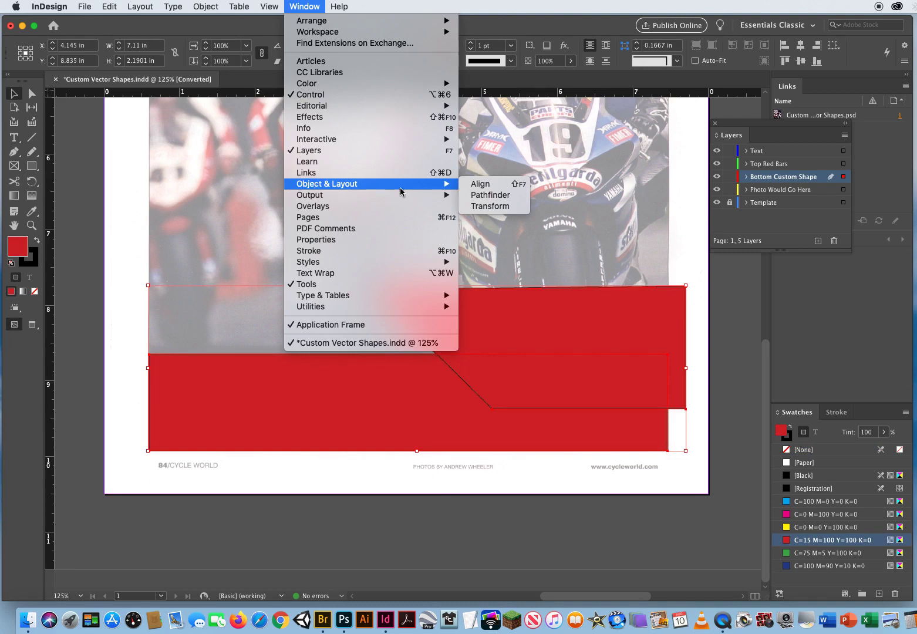
- Merge the overlapping red rectangles into one notched shape with Pathfinder Add
left_click(491, 195)
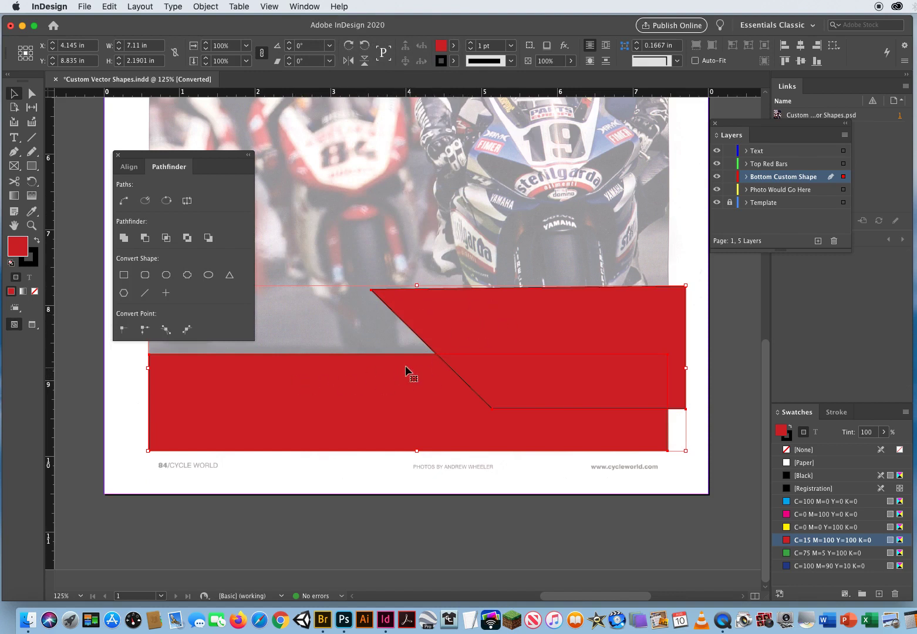
left_click(144, 237)
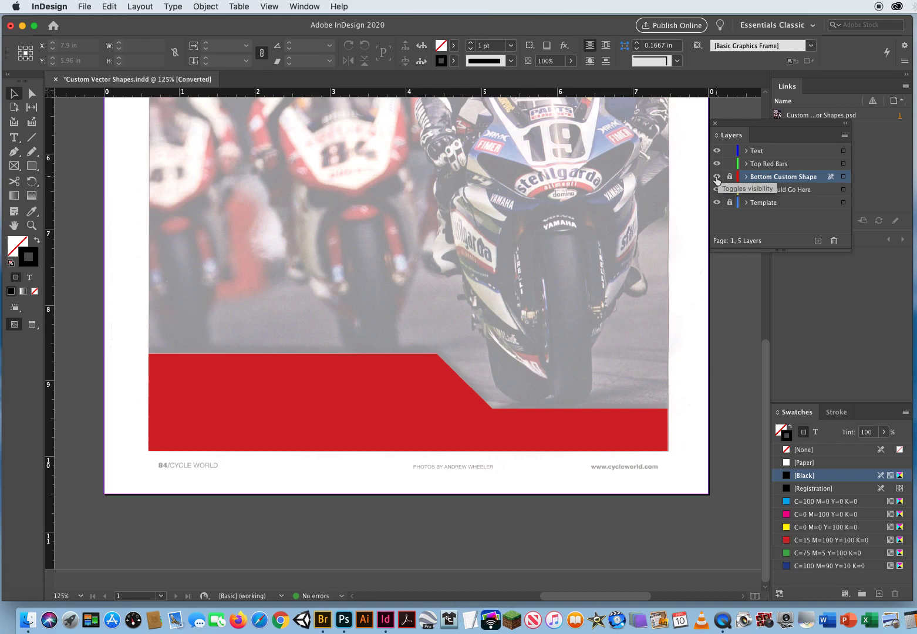
- Hide the Bottom Custom Shape layer and draw a text frame over the template paragraph on the Text layer
left_click(716, 176)
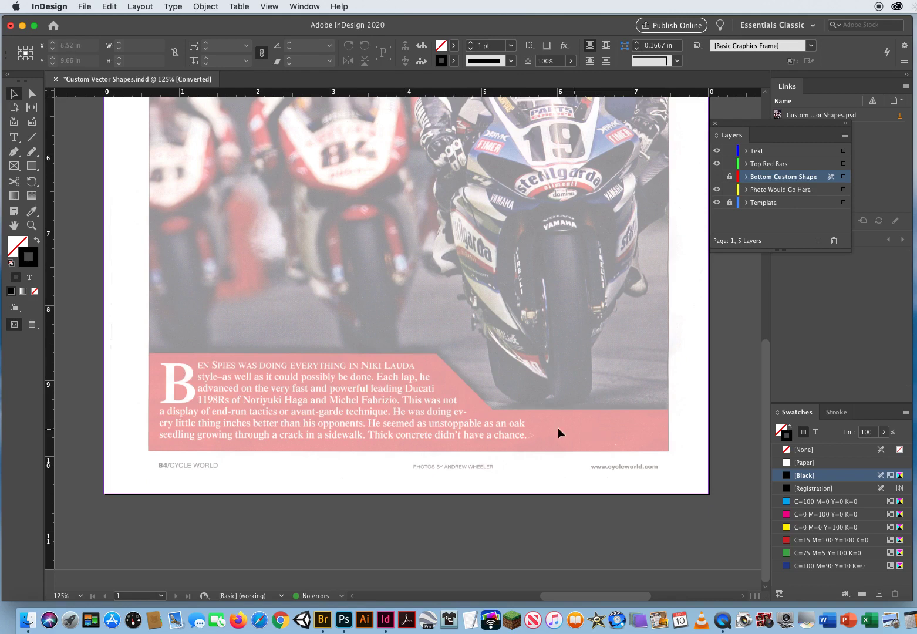
mouse_move(124, 216)
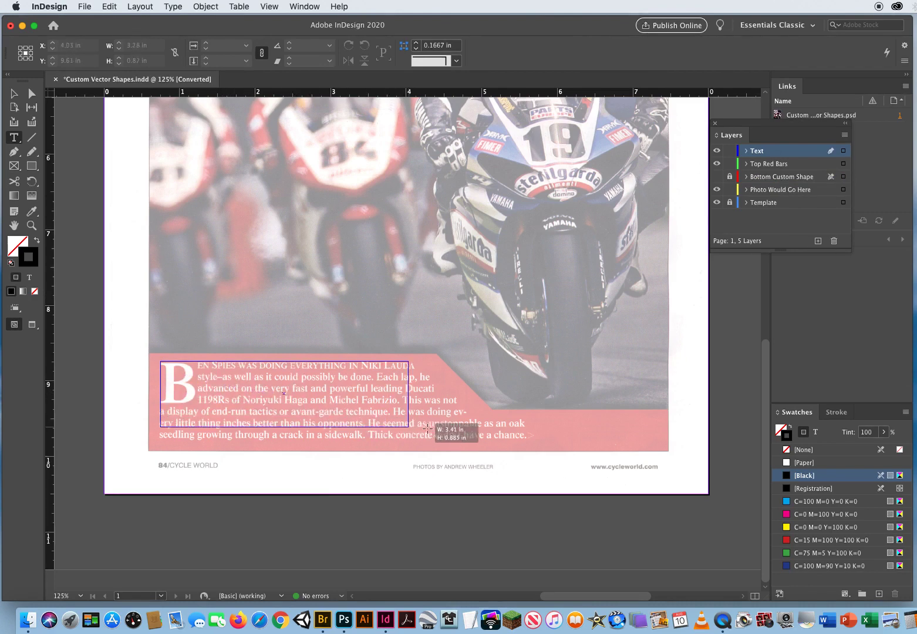
left_click_drag(428, 430, 538, 441)
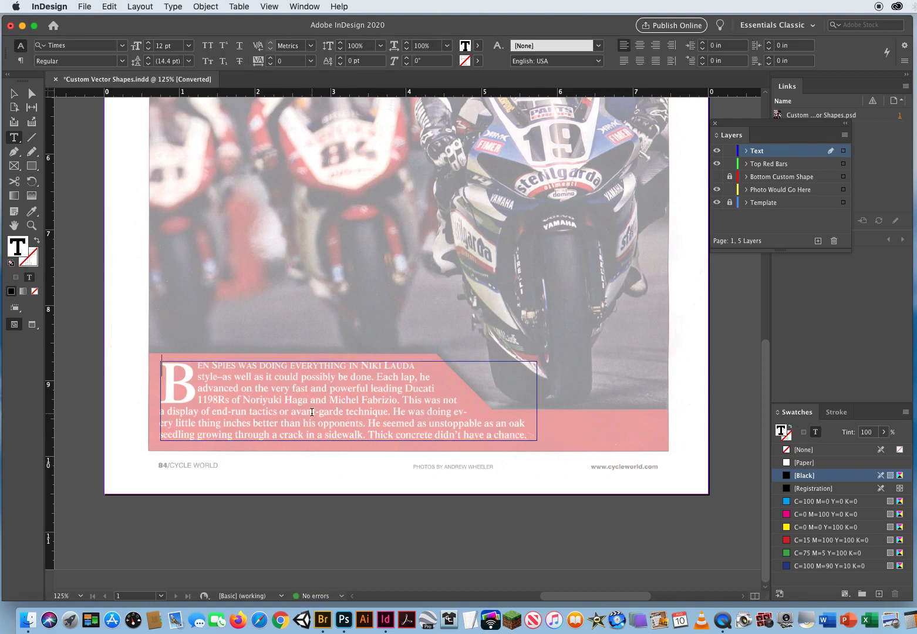
- Fill the new text frame with placeholder text from the Type menu
left_click(172, 7)
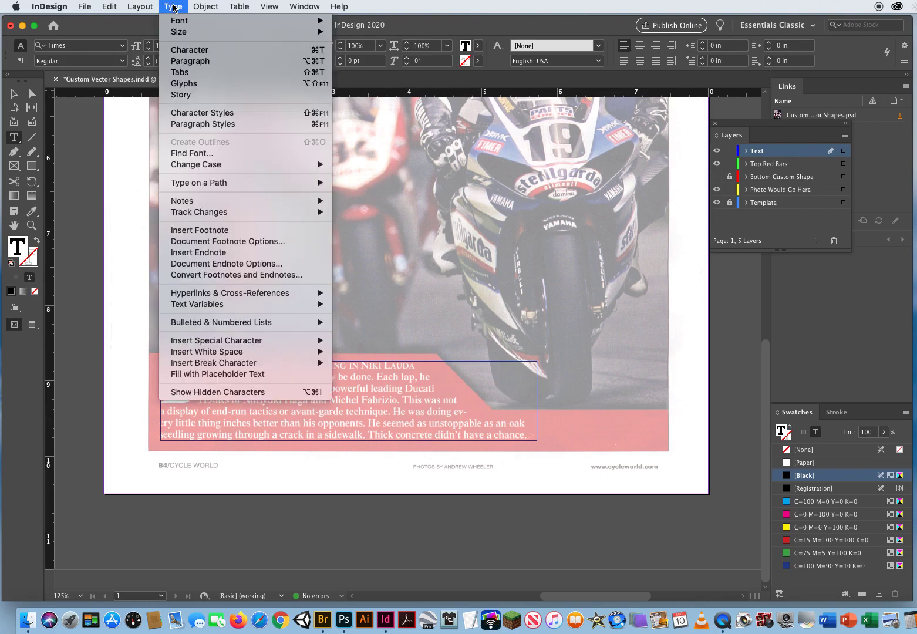
mouse_move(228, 389)
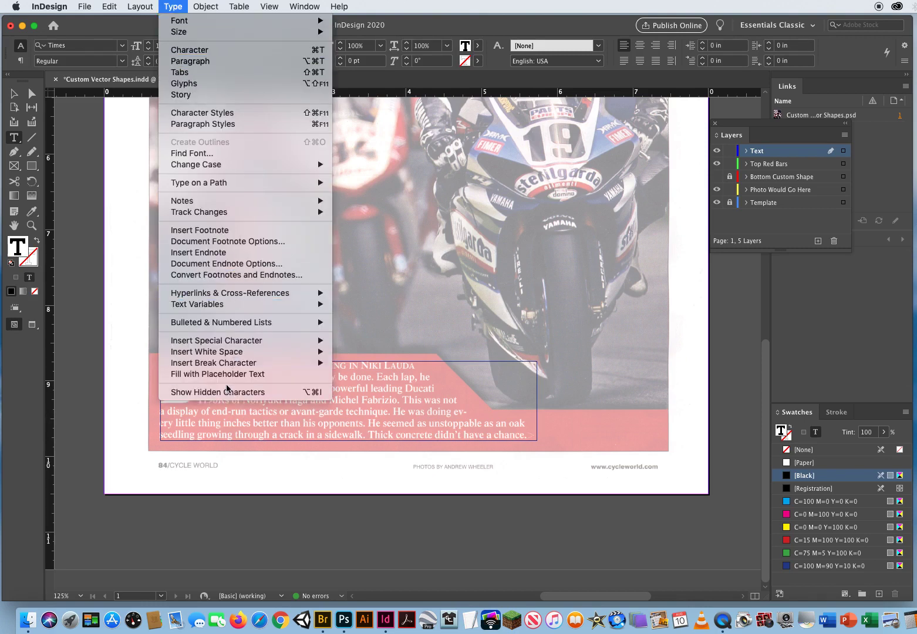
mouse_move(218, 374)
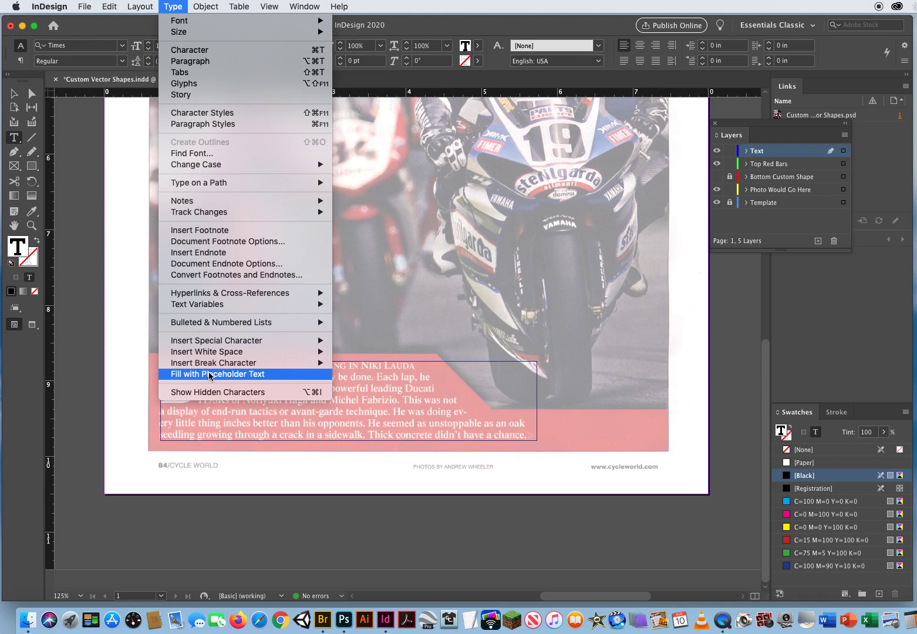
left_click(216, 373)
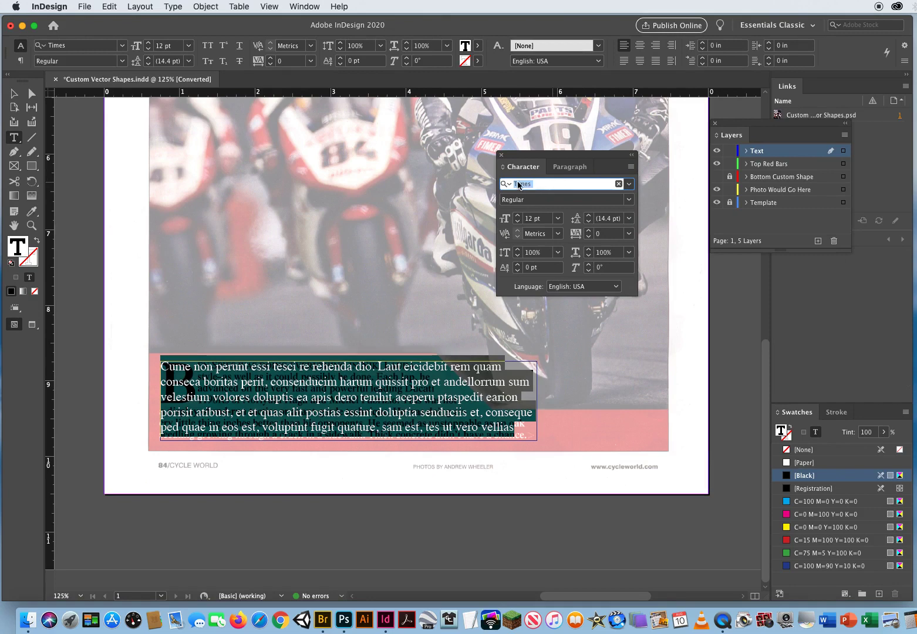
- Set the text to Arial Bold at 9 pt and refill the frame with placeholder text
type("al")
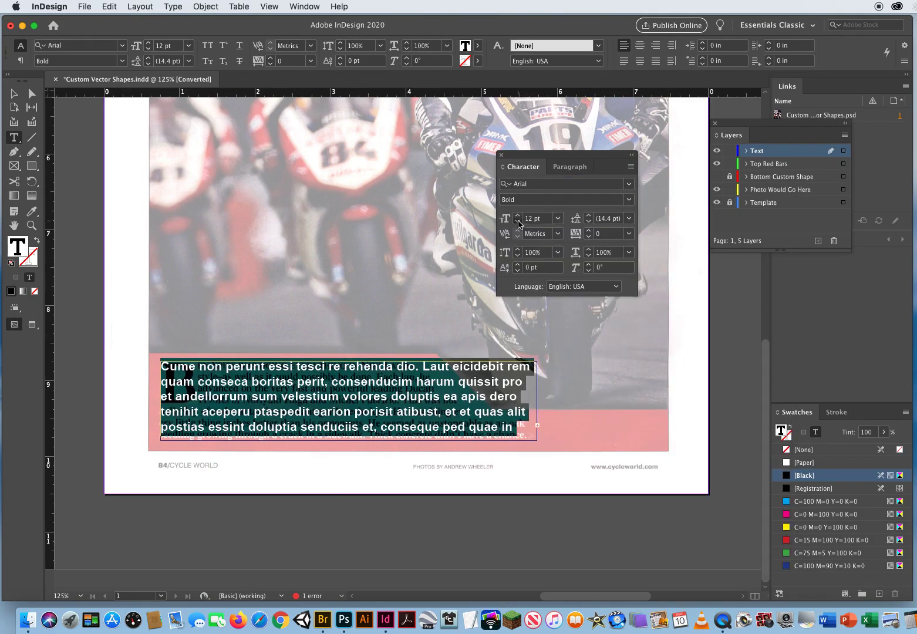
left_click(518, 215)
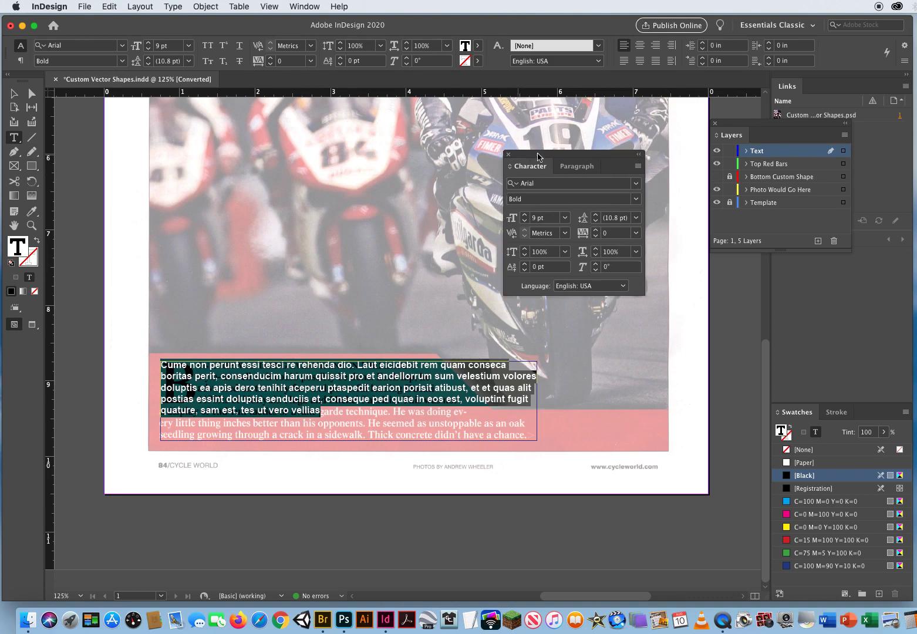
left_click_drag(536, 158, 564, 152)
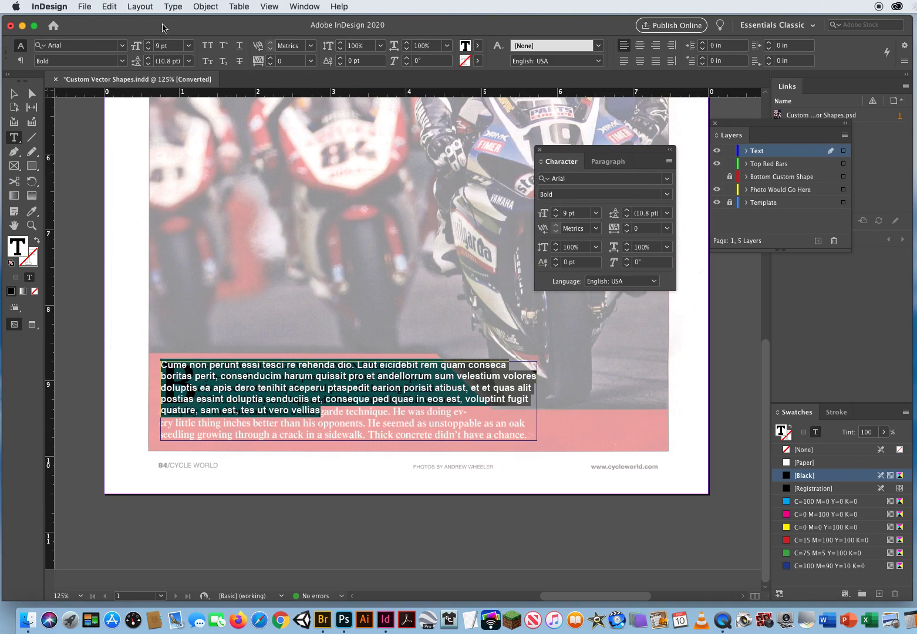
left_click(172, 7)
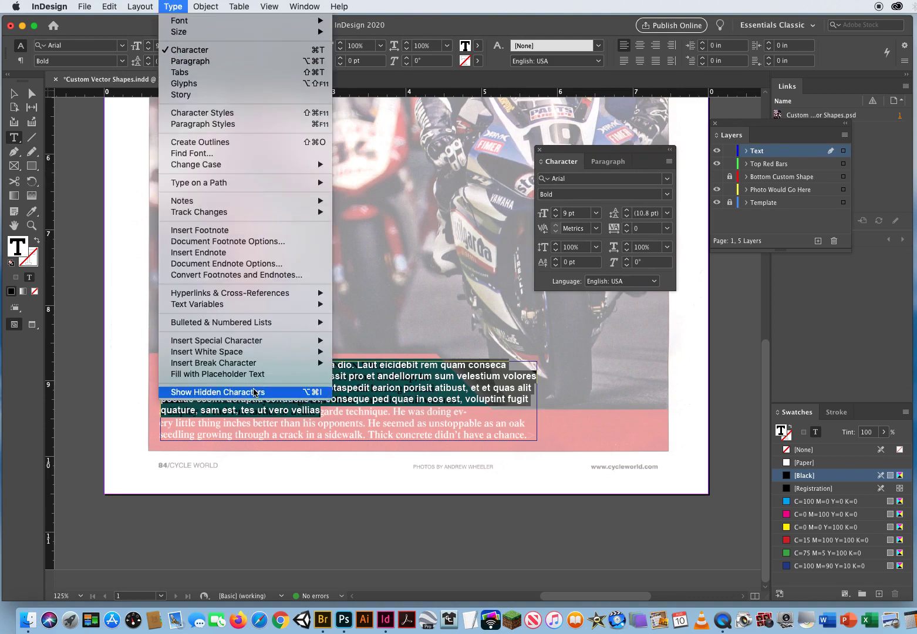
left_click(213, 392)
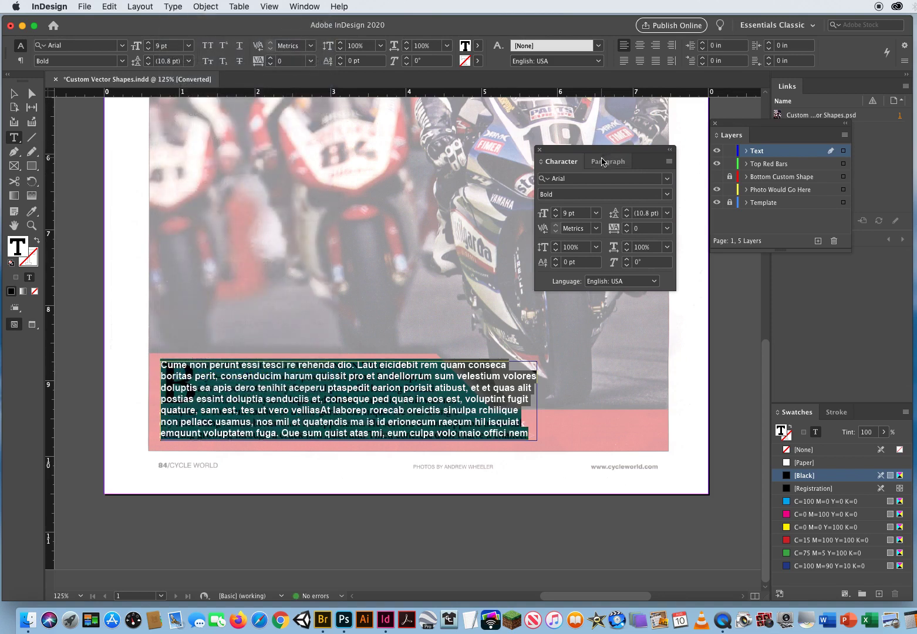
- Justify the text with last line aligned left and turn off hyphenation in the Paragraph panel
left_click(611, 162)
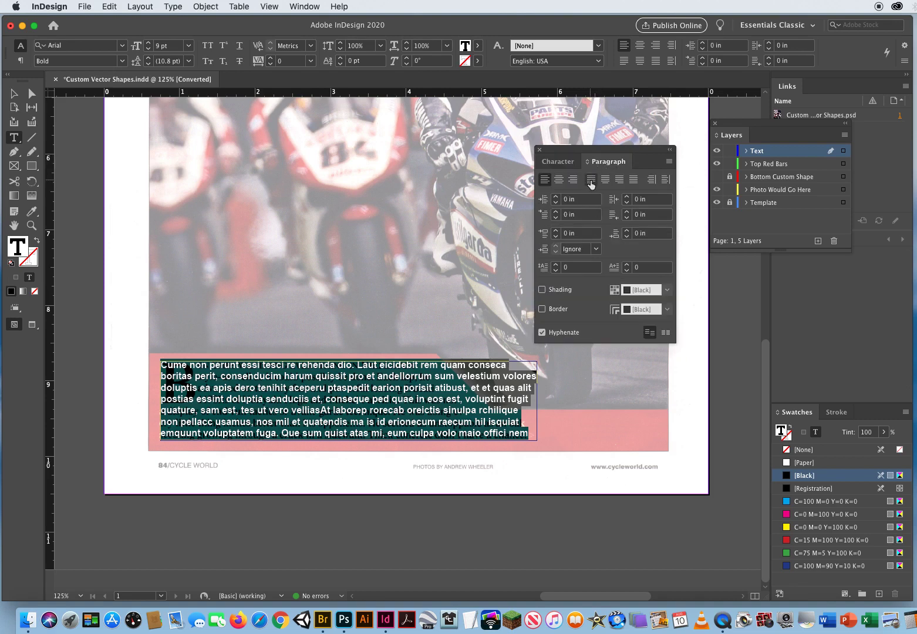
left_click(590, 180)
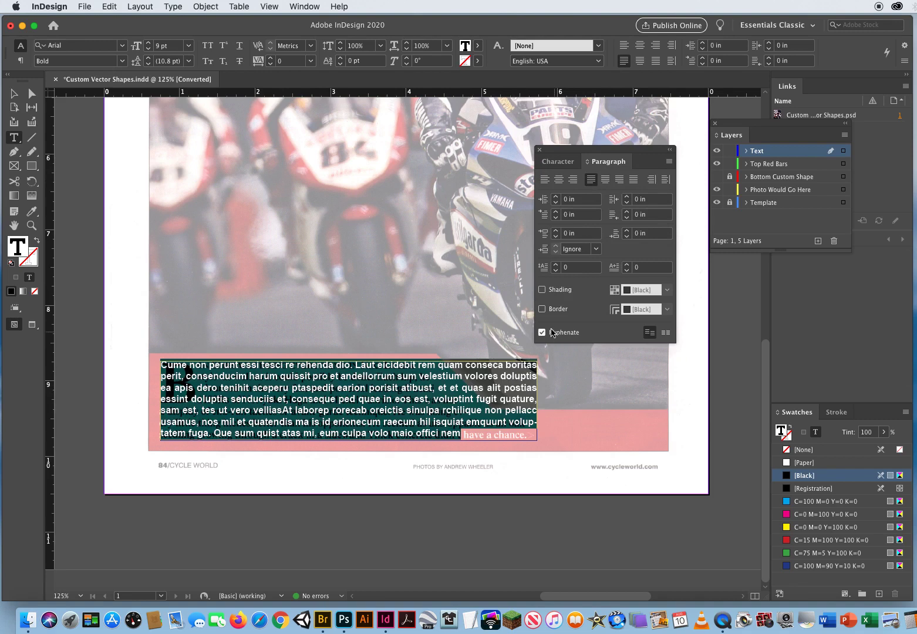
left_click(543, 332)
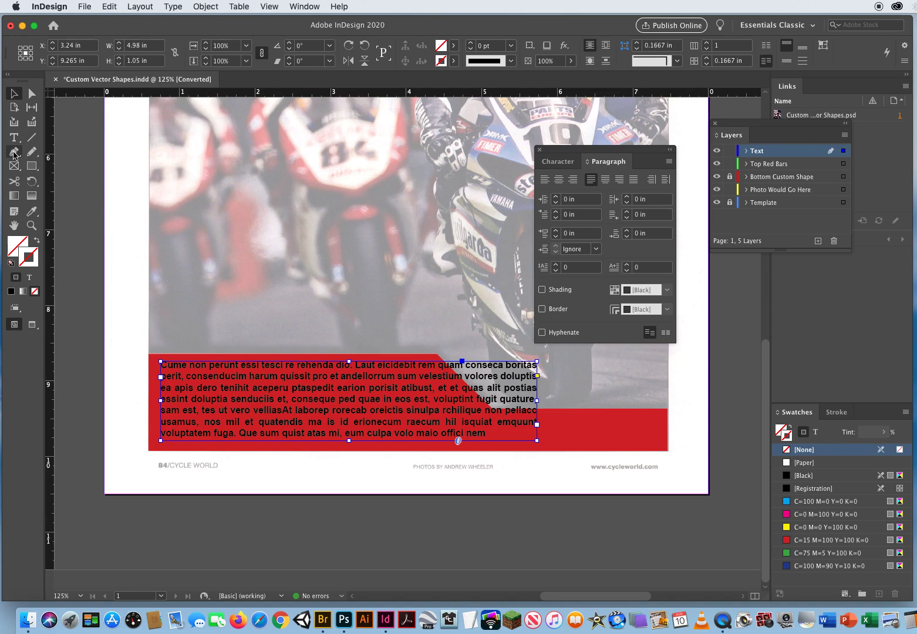
mouse_move(14, 152)
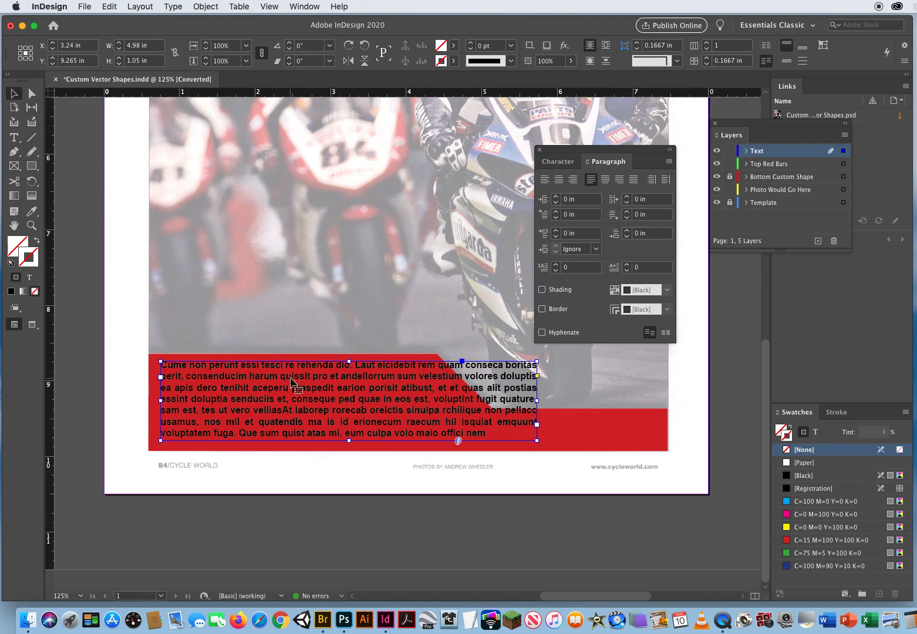
- Add an anchor point on the text frame's top edge with the Add Anchor Point tool
left_click_drag(347, 443, 350, 451)
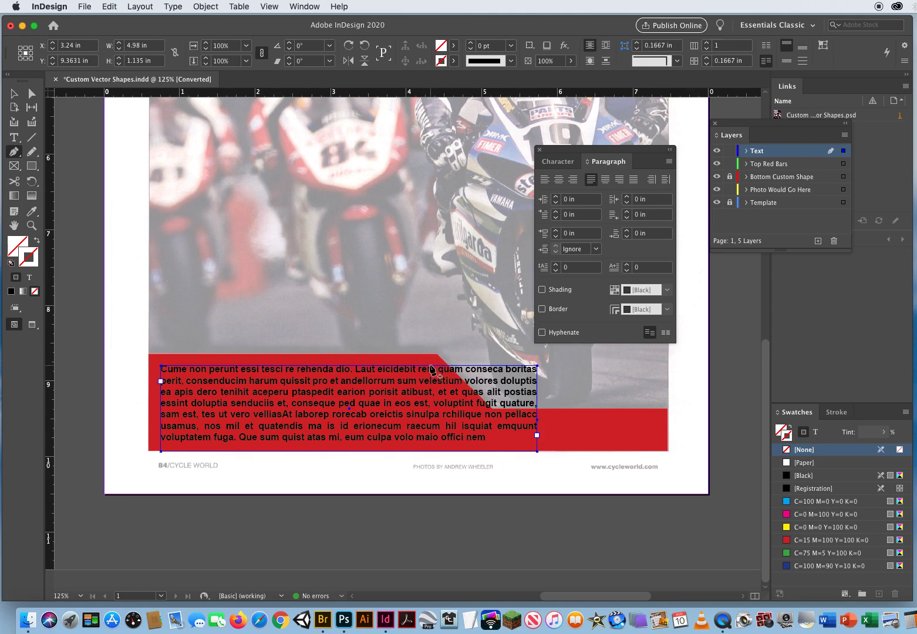
mouse_move(404, 341)
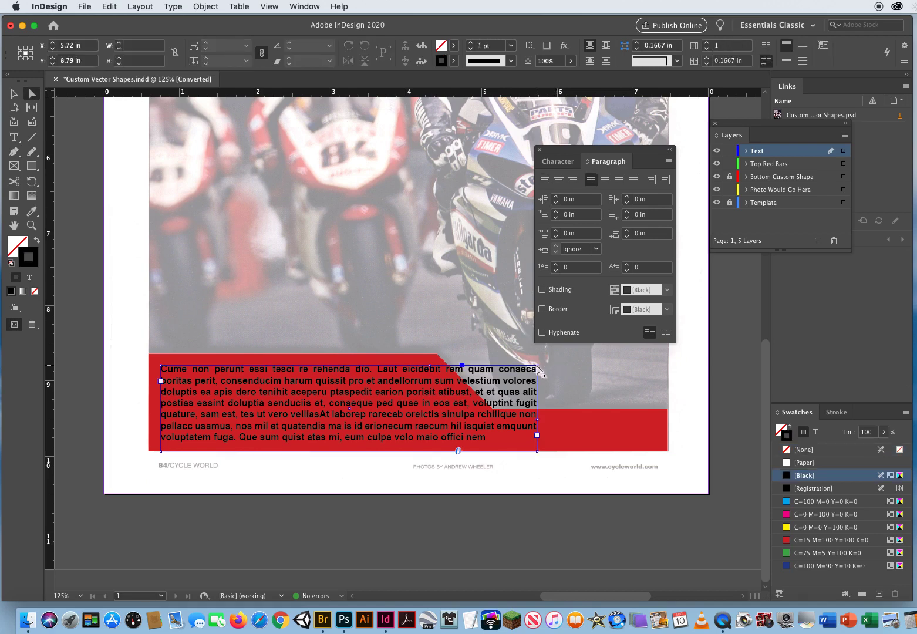
- Move the frame's top-right corner point onto the red shape's diagonal notch
left_click(803, 449)
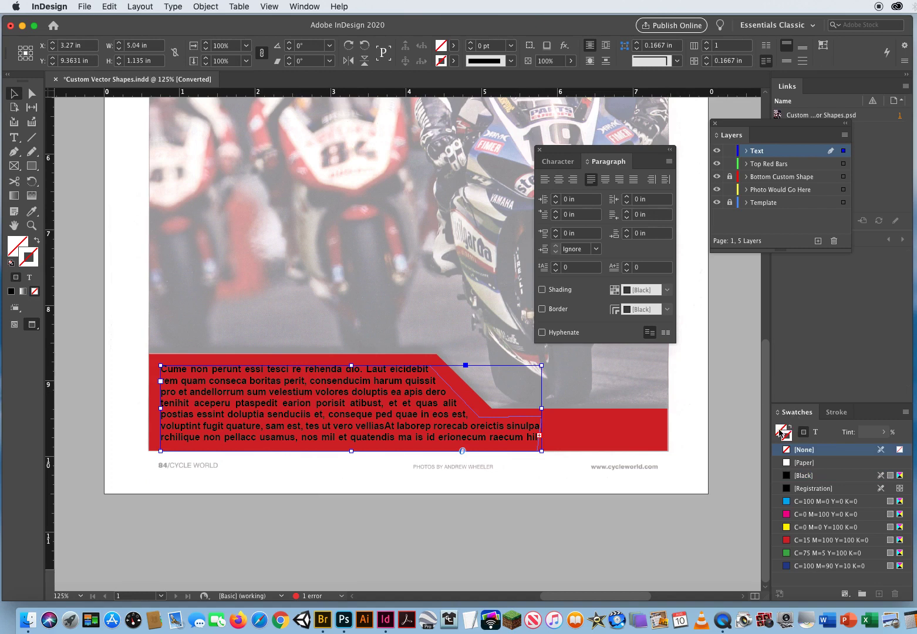
mouse_move(805, 433)
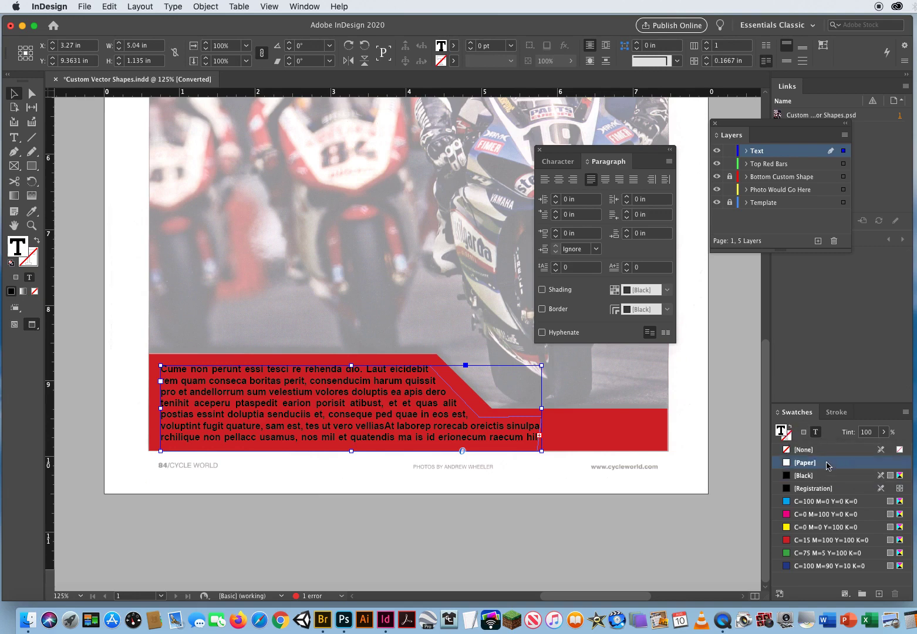
- Fill the selected placeholder text with the Paper (white) swatch
left_click(806, 463)
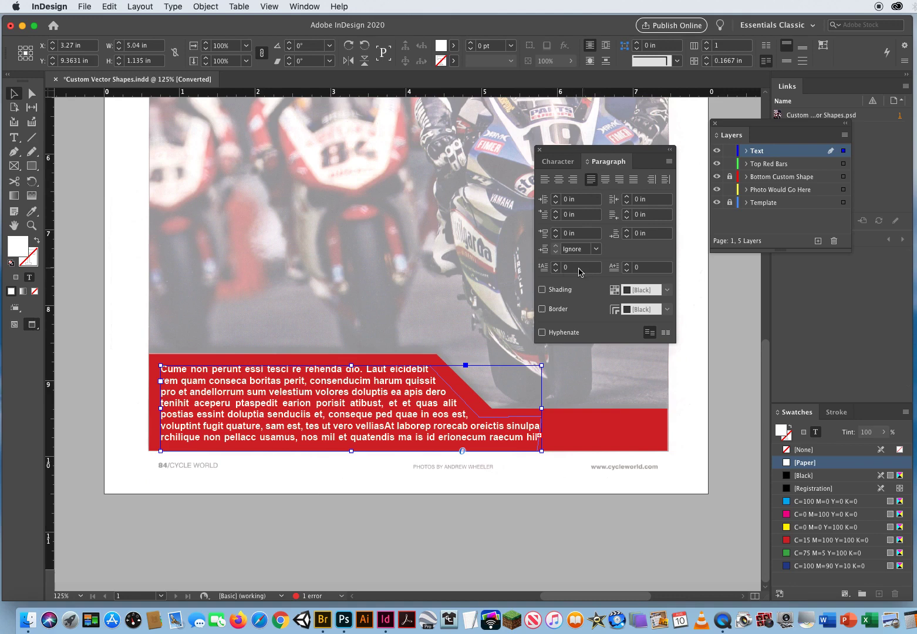
mouse_move(559, 269)
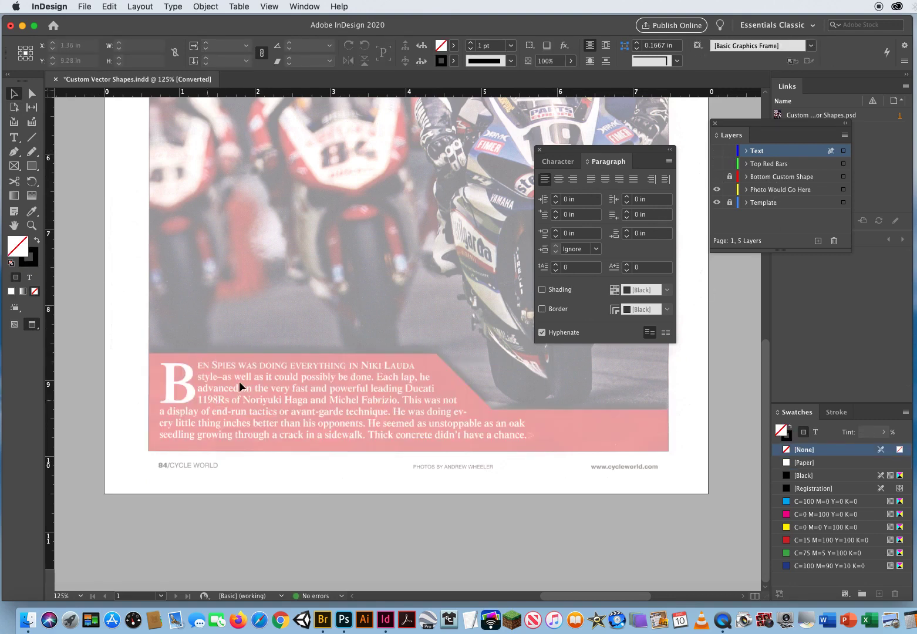
- Reveal the hidden layers, then close the ad document, bringing up the save prompt
left_click(716, 163)
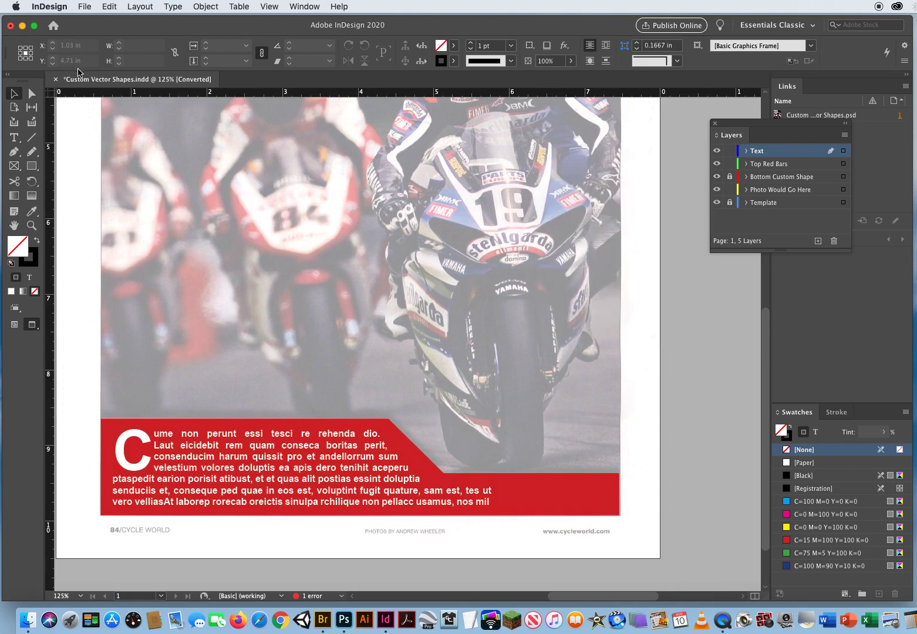
left_click(54, 79)
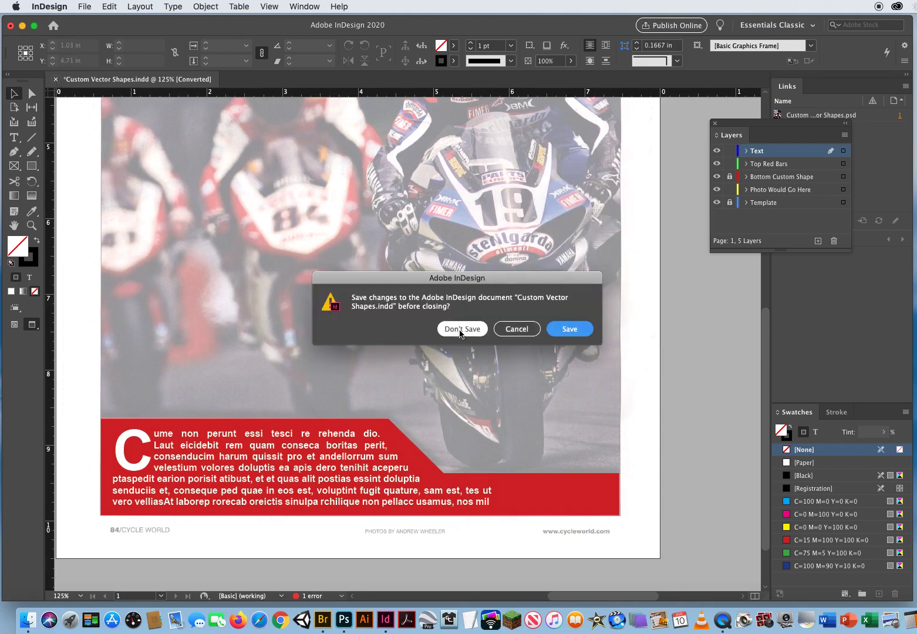